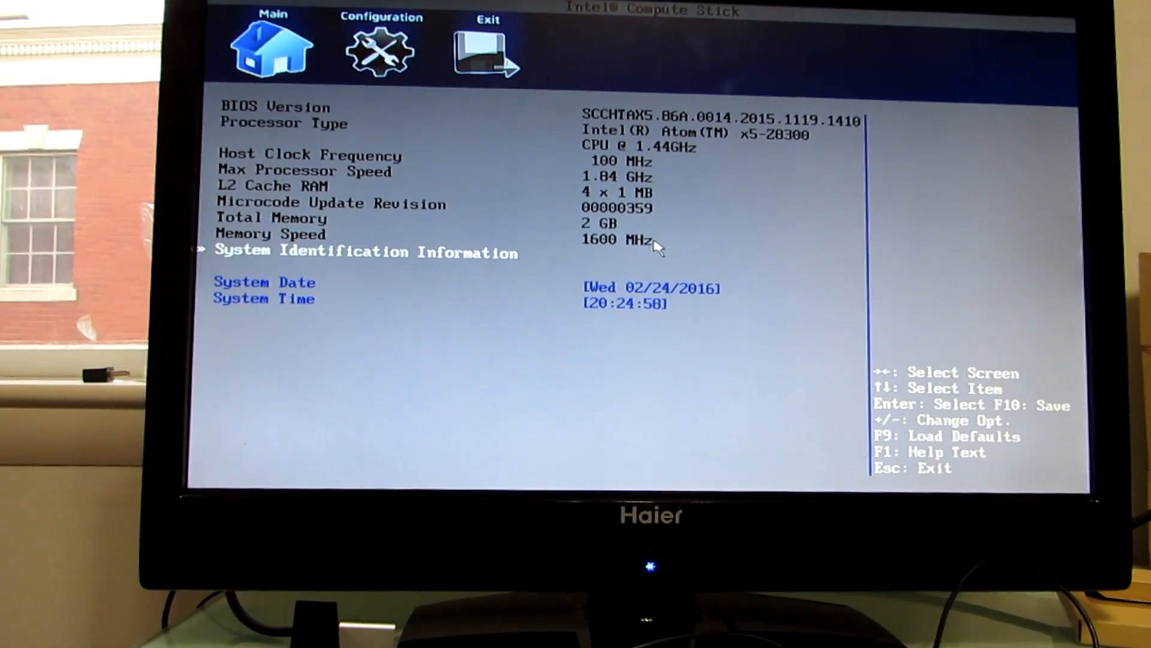
# - Review the BIOS Configuration tab's Select Operating System and Power state settings, then boot from USB
pyautogui.click(382, 43)
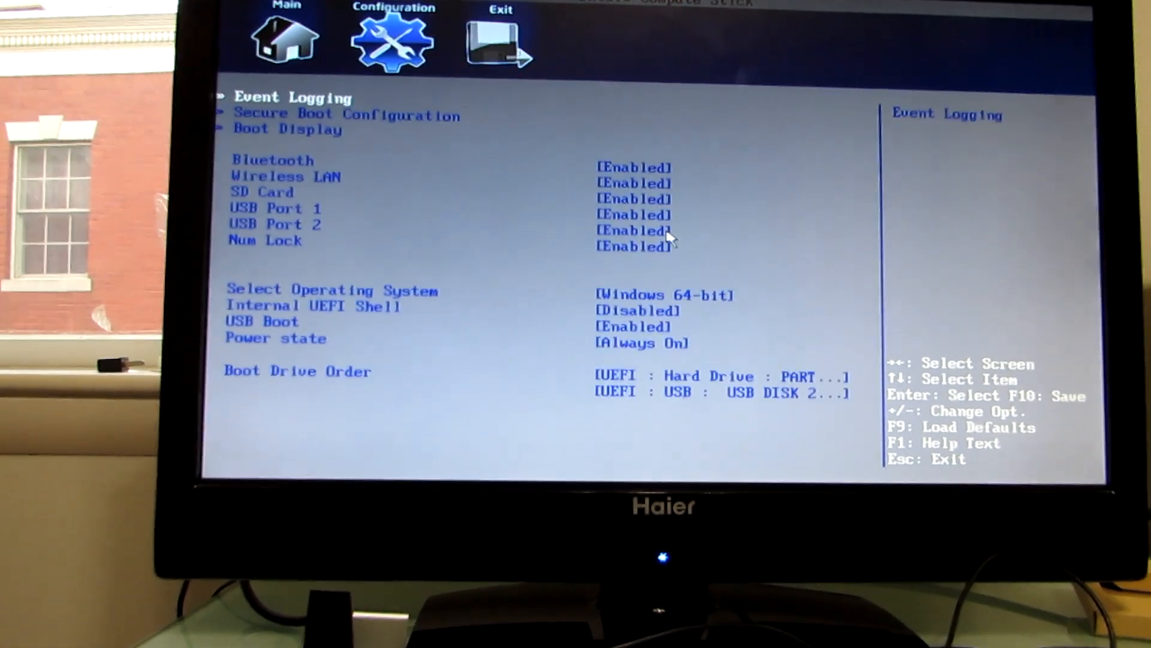
pyautogui.press('down')
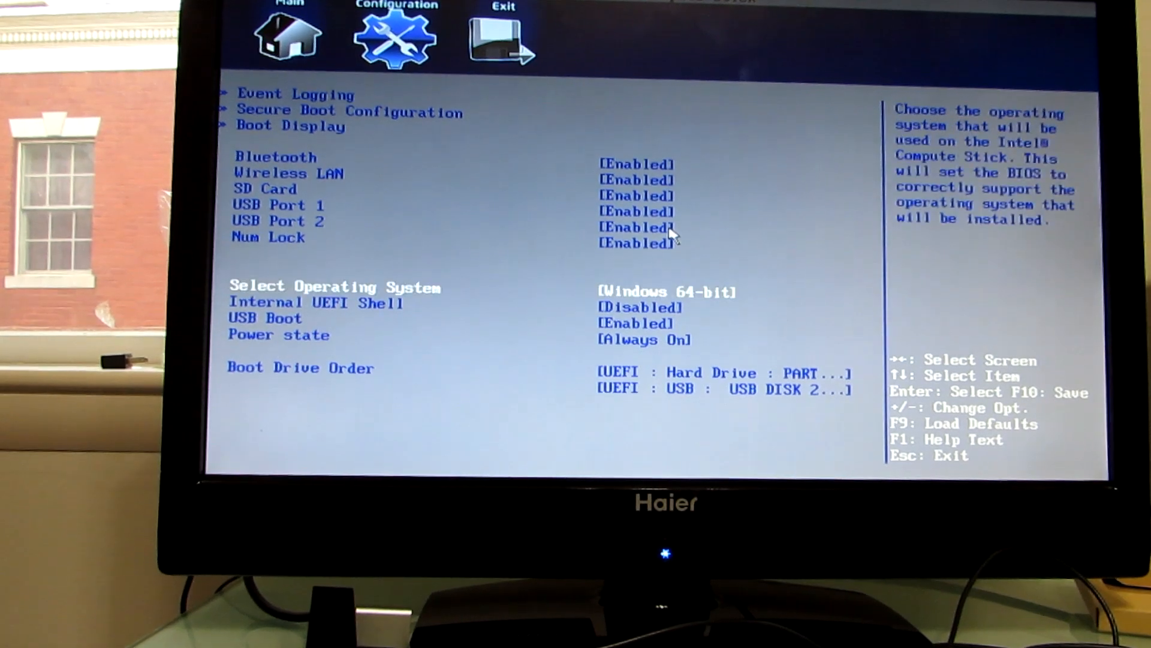
pyautogui.click(667, 291)
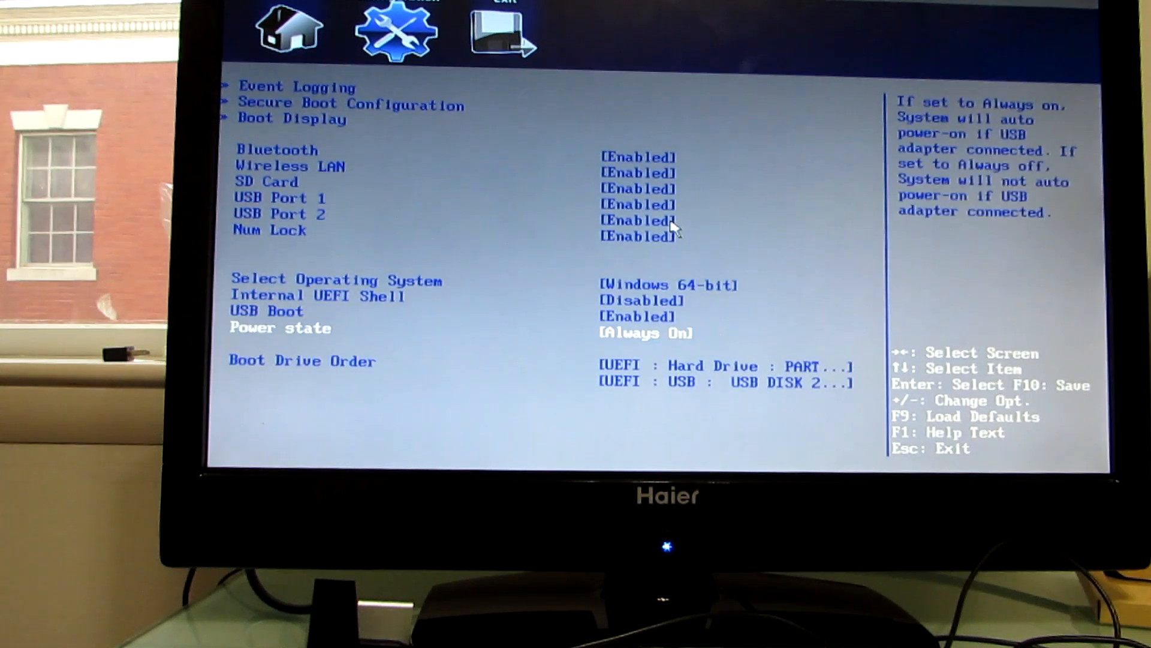
pyautogui.click(303, 360)
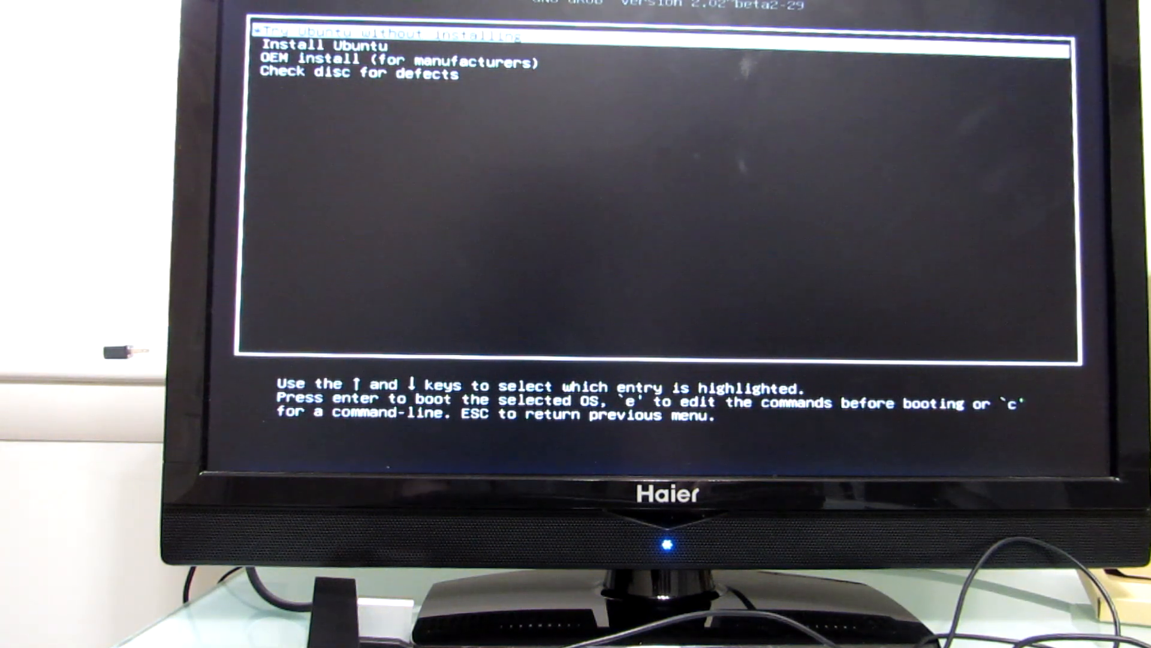
# - Boot the 'Try Ubuntu without installing' entry from the GRUB menu
pyautogui.press('enter')
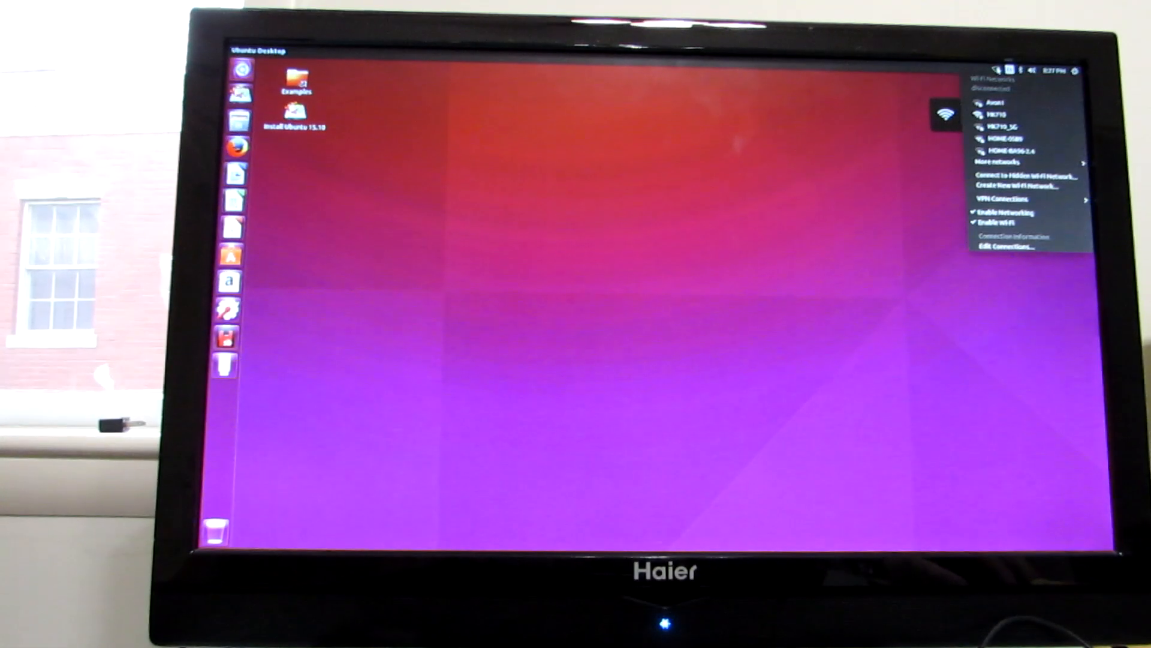
# - Join a Wi-Fi network from the More networks list, then launch Firefox
pyautogui.click(1021, 162)
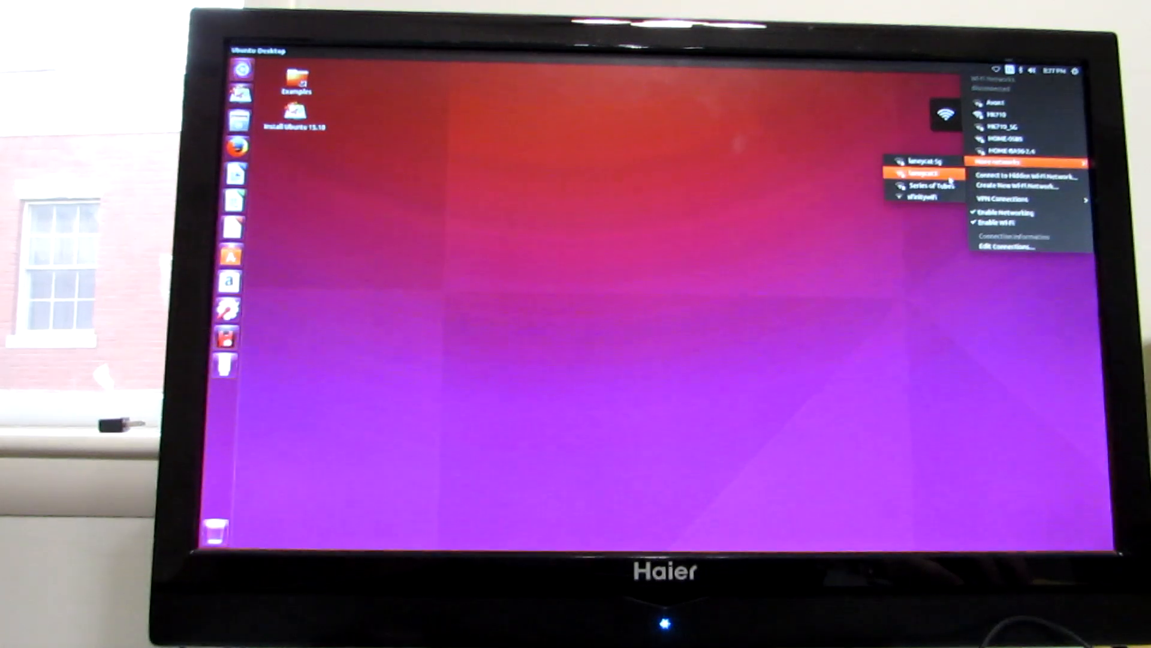
pyautogui.click(918, 174)
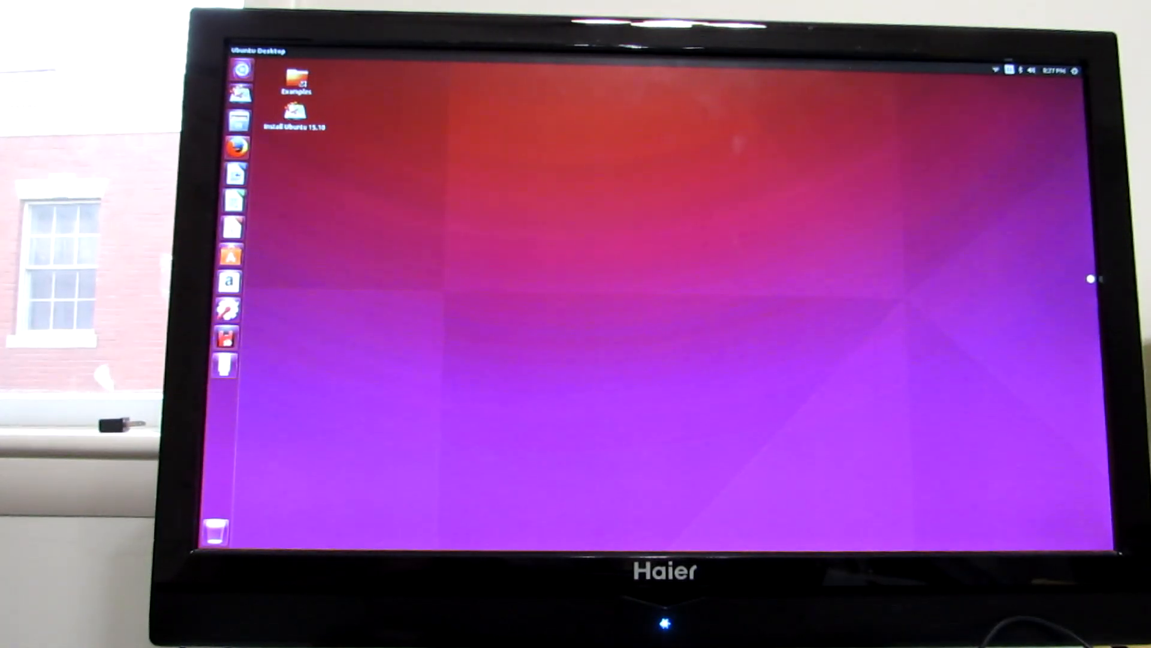
pyautogui.click(237, 143)
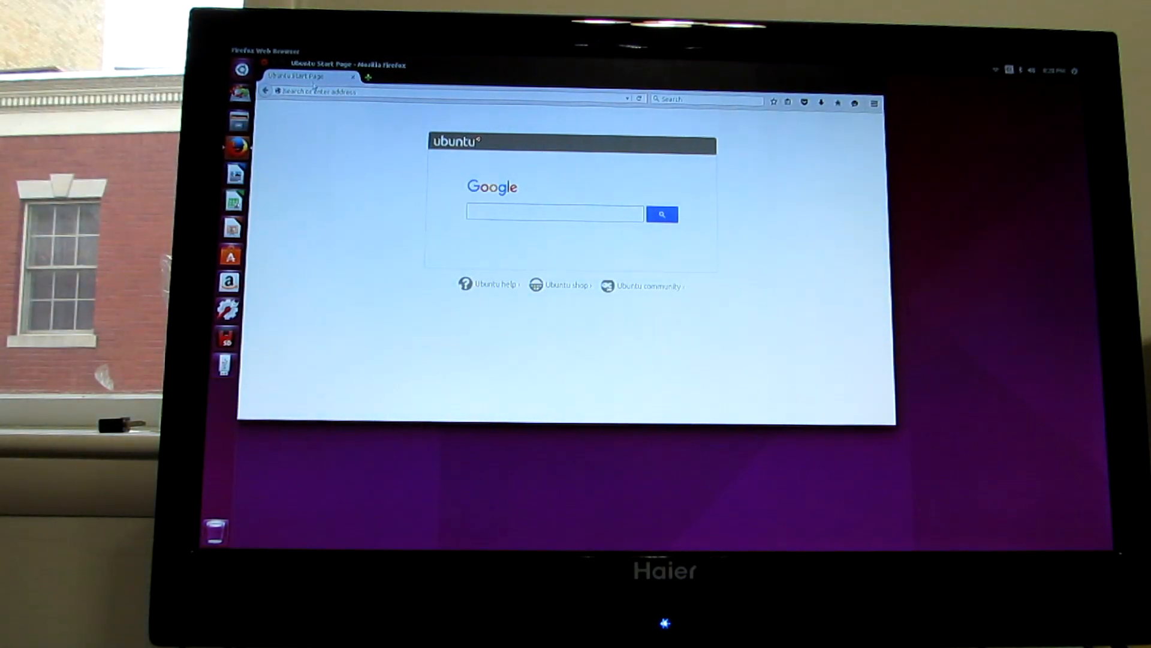
# - Play Liliputing's Intel Compute Stick Review video on YouTube
pyautogui.write('ubuntu')
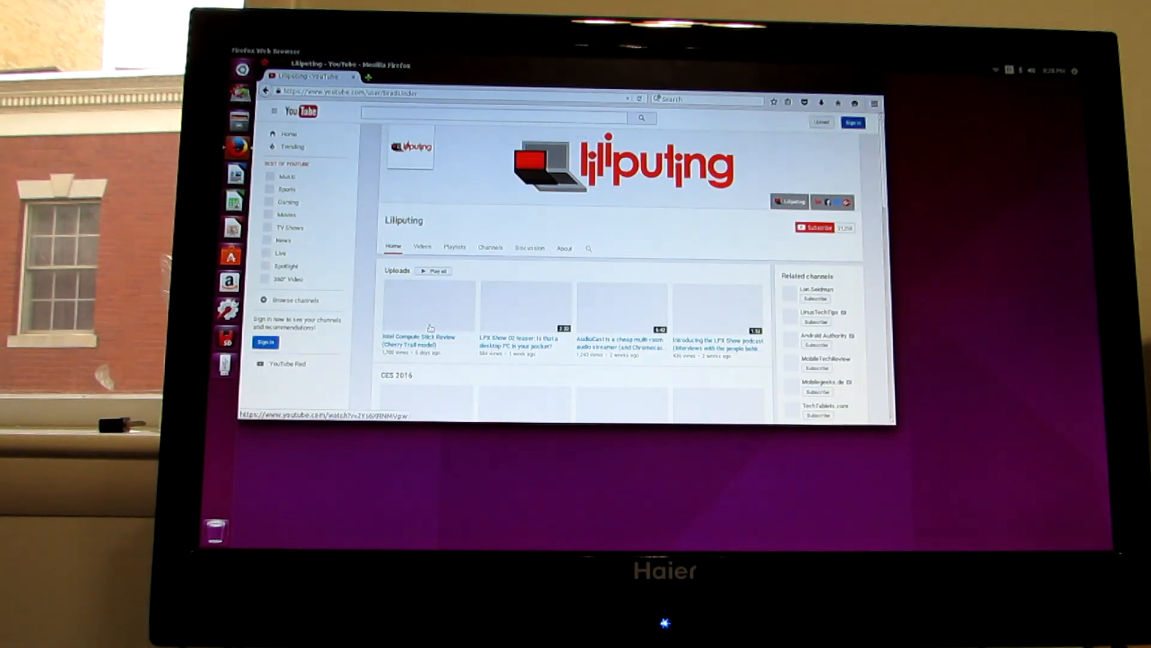
pyautogui.click(428, 301)
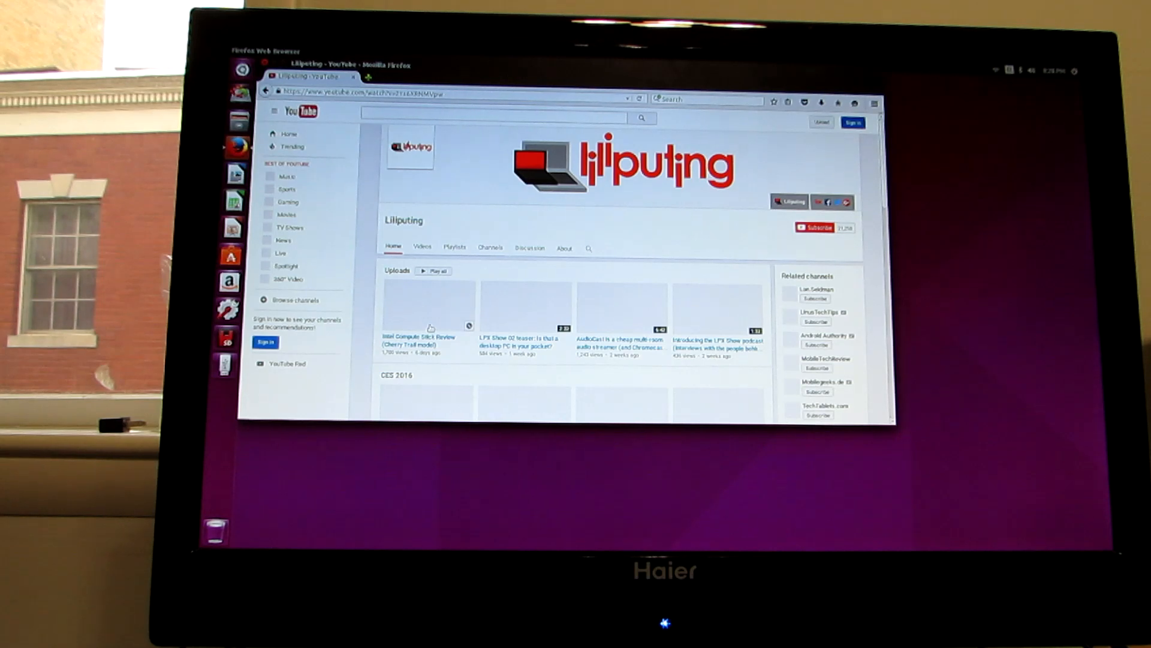
pyautogui.click(422, 305)
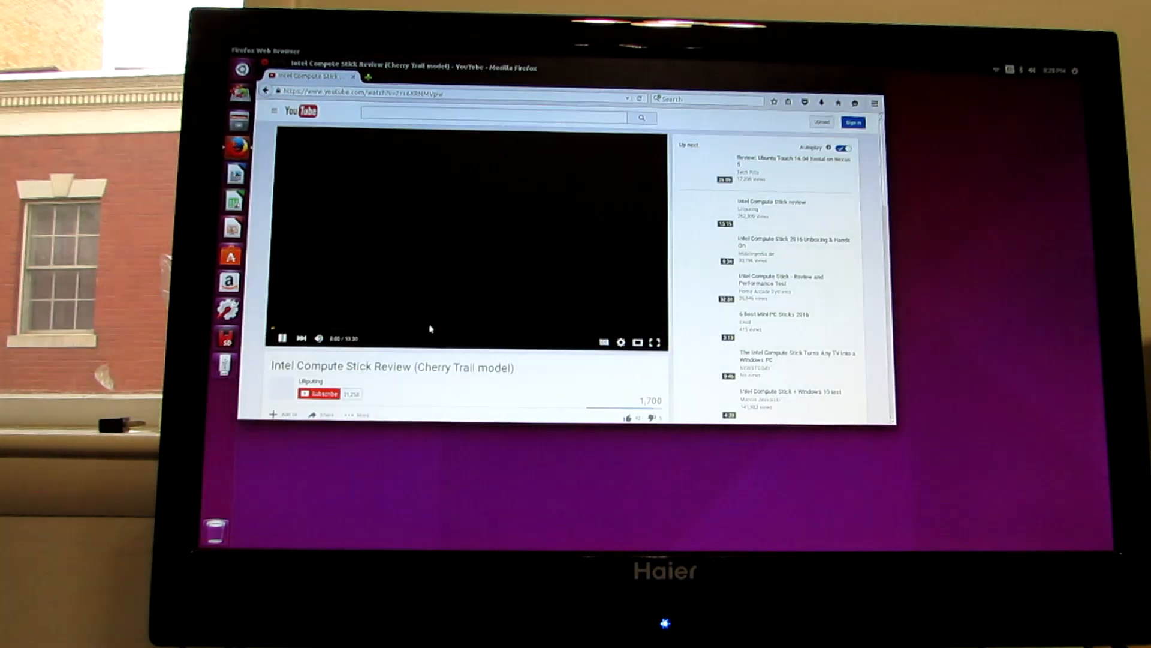
pyautogui.click(281, 341)
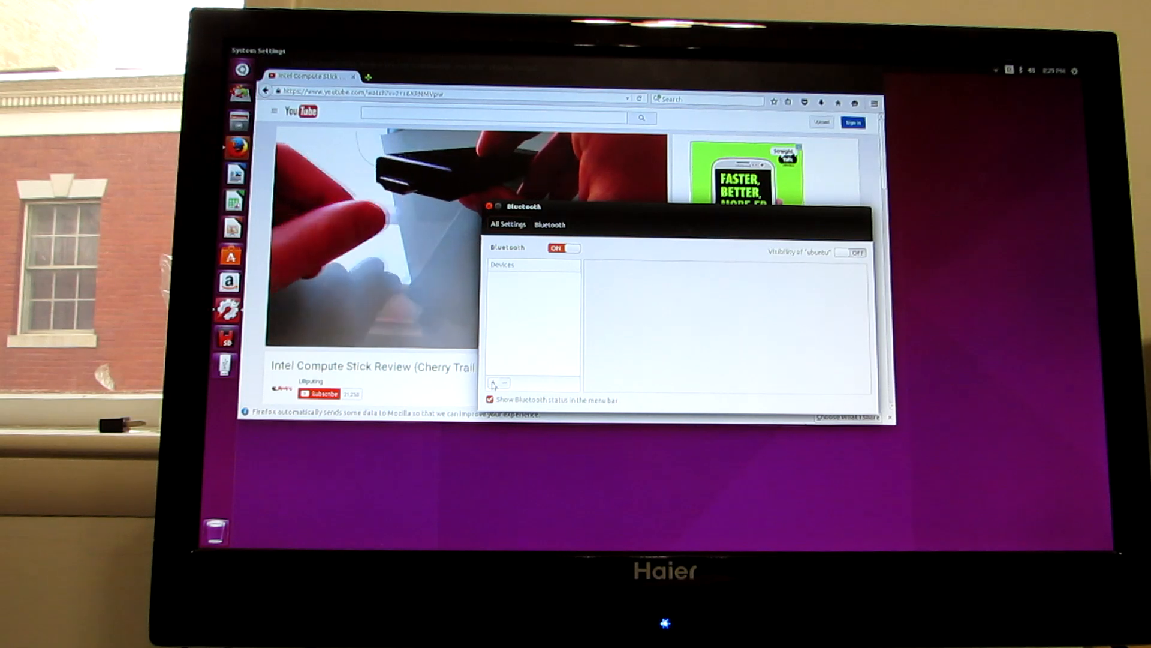
# - Pair the BT SPEAKER through the Bluetooth add-device wizard and close the setup summary
pyautogui.click(494, 383)
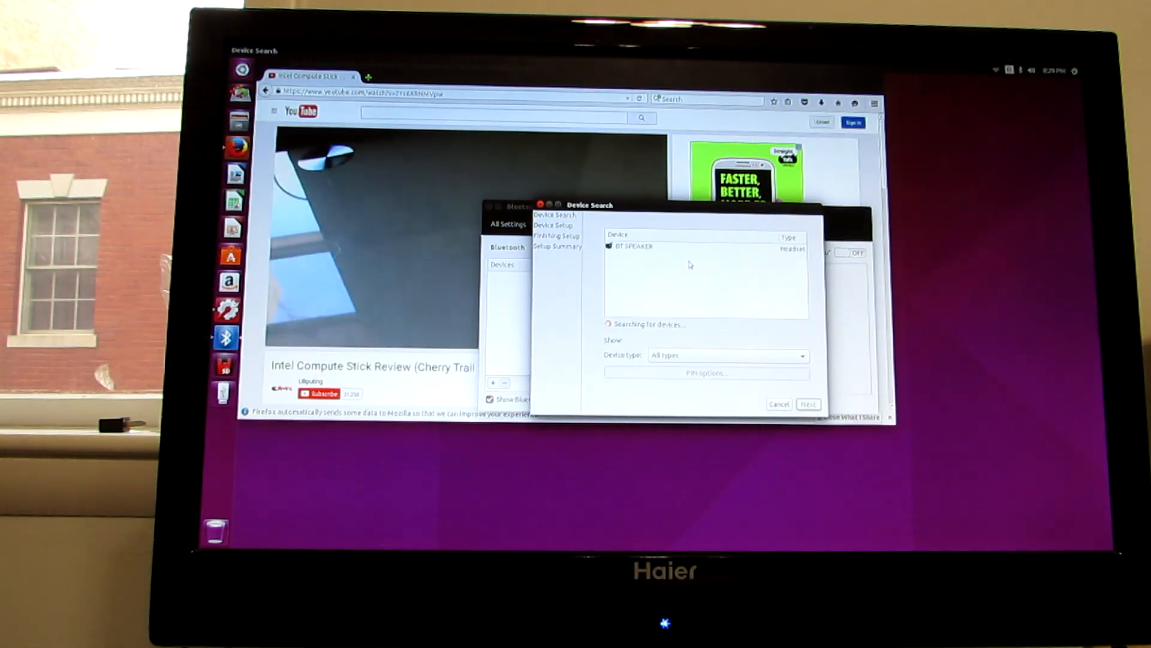
pyautogui.click(633, 246)
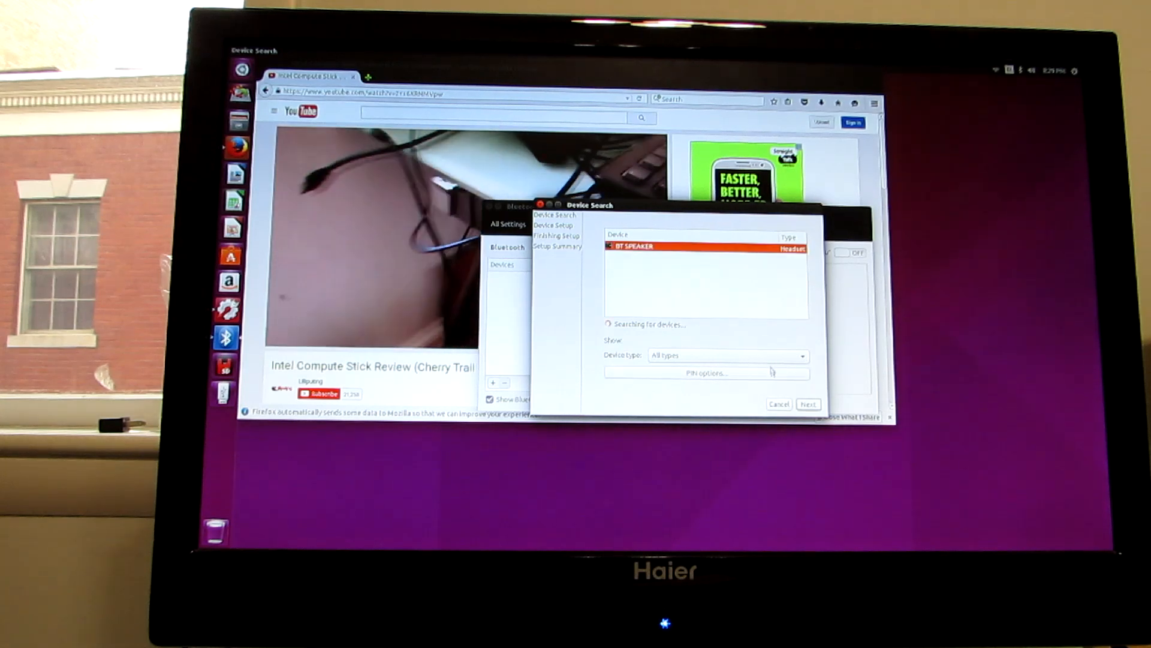
pyautogui.click(808, 403)
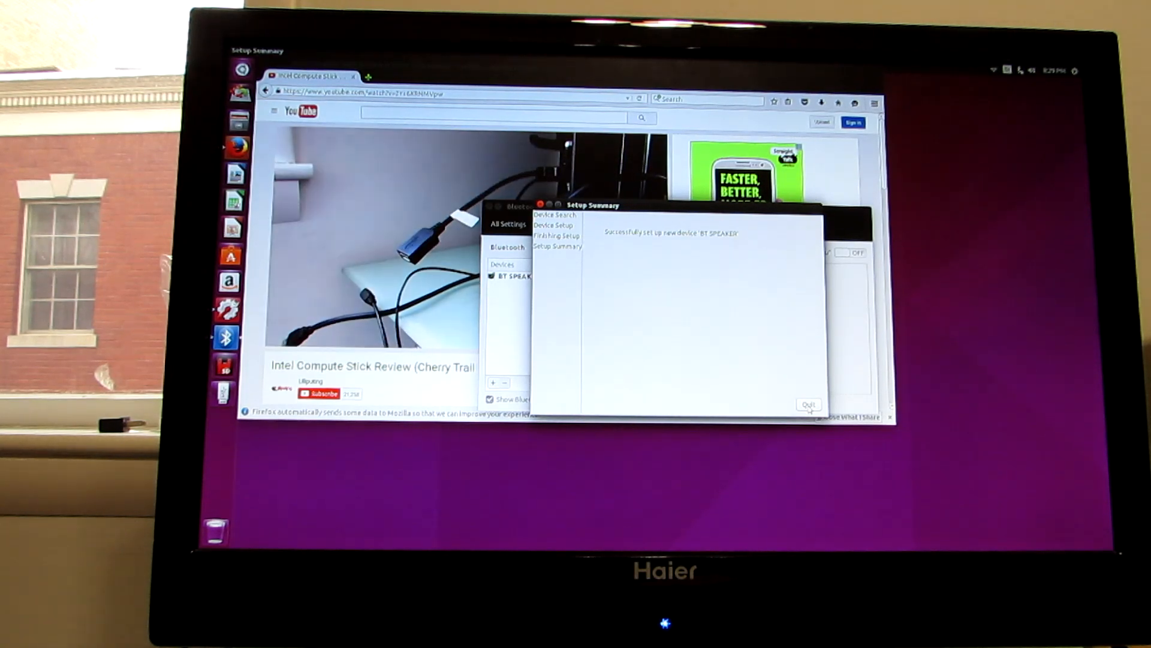
pyautogui.click(808, 404)
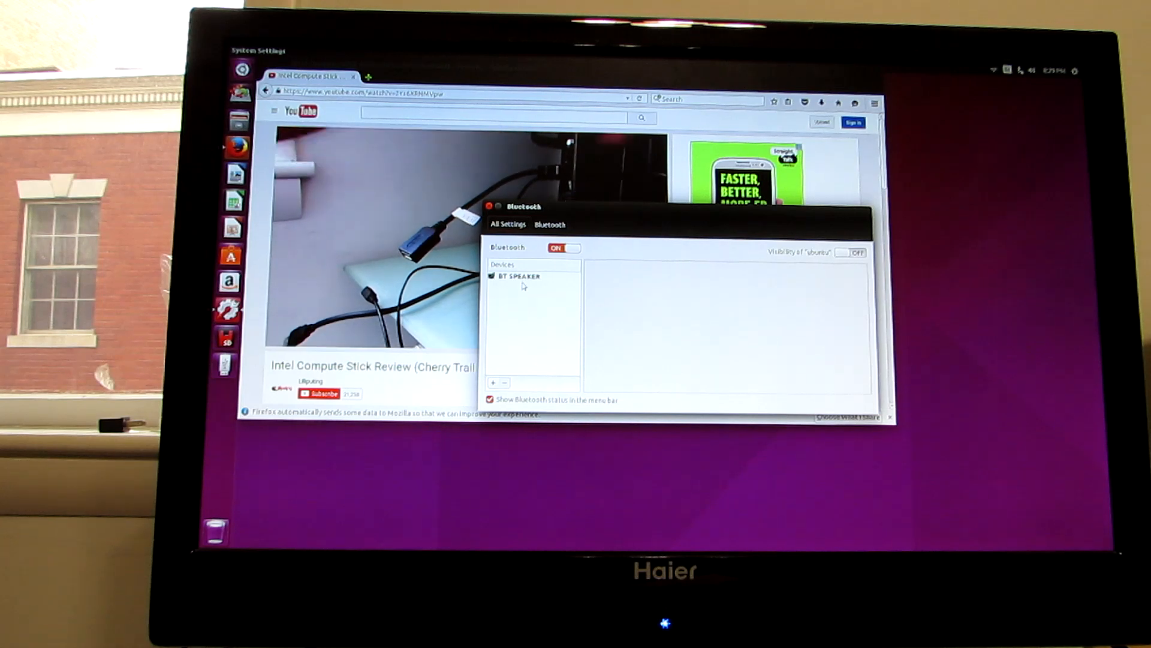
pyautogui.click(1031, 70)
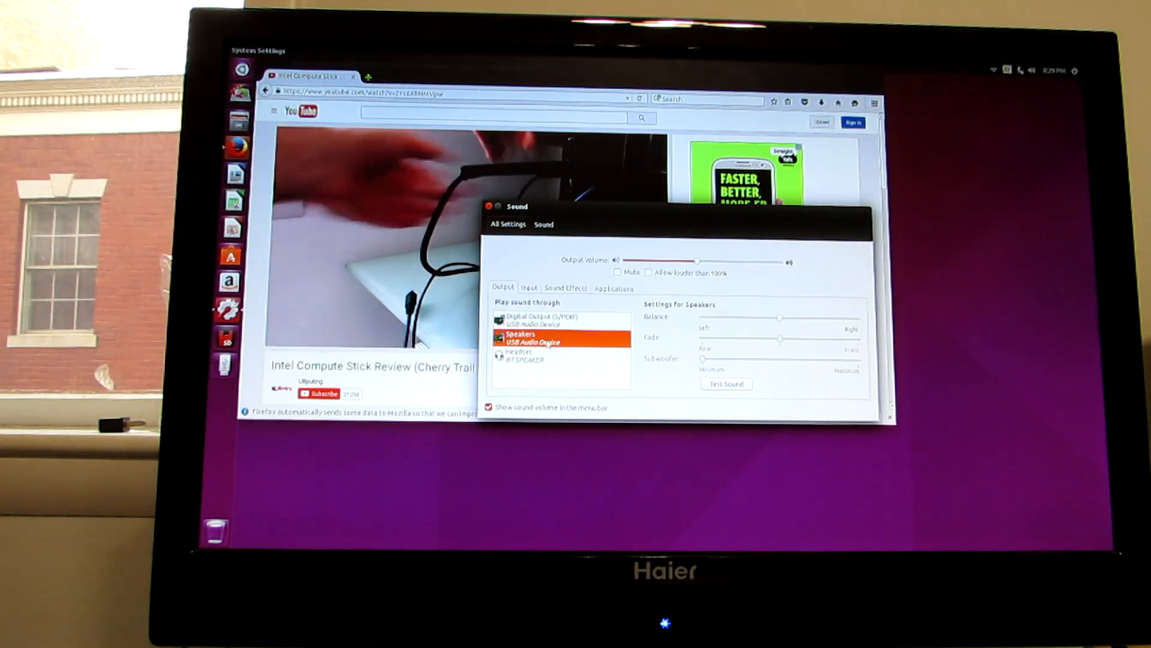
# - Select Headset BT SPEAKER as sound output and return to the Firefox video
pyautogui.click(543, 356)
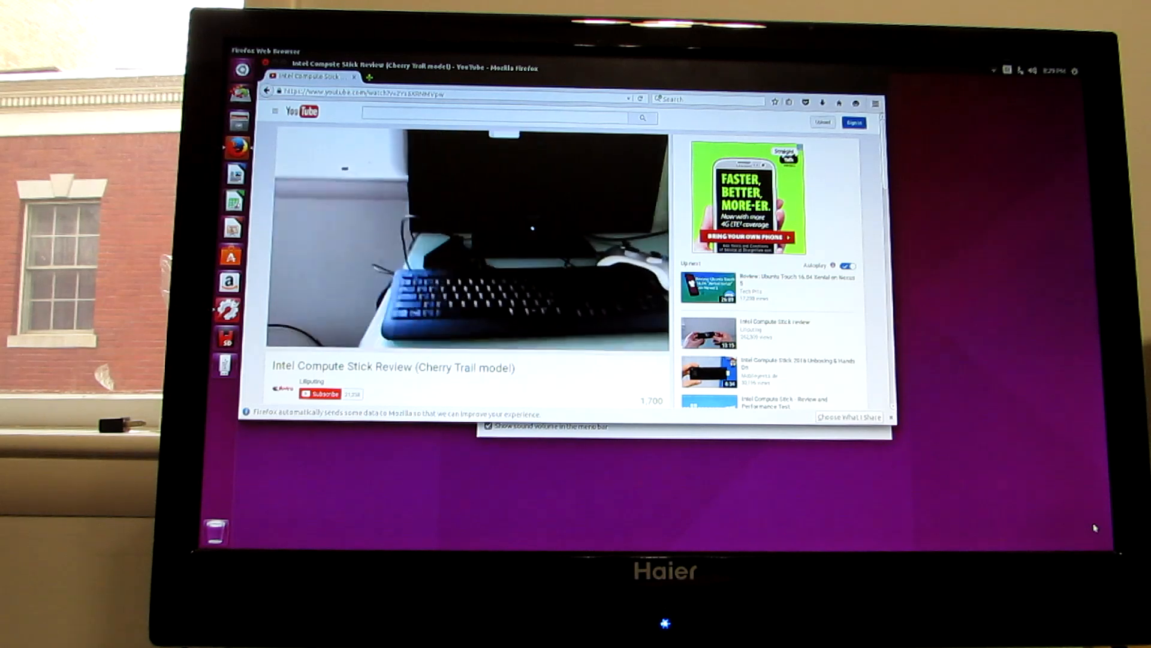
pyautogui.click(470, 236)
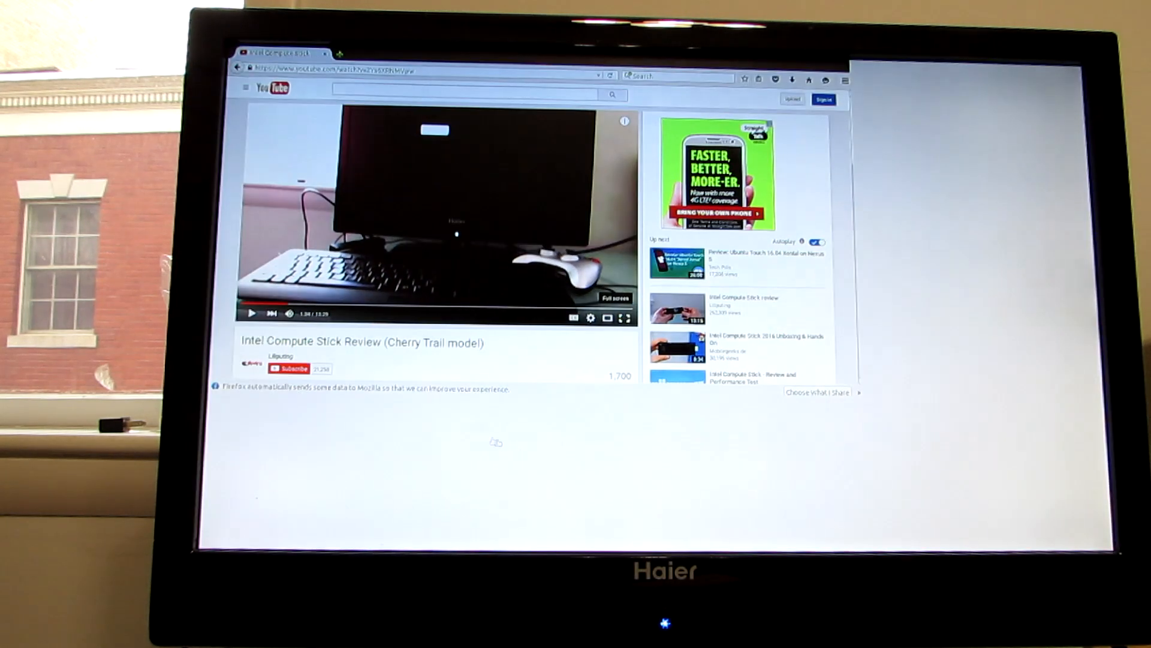
# - Play the Compute Stick review full screen and check the gear menu's Quality options
pyautogui.click(625, 318)
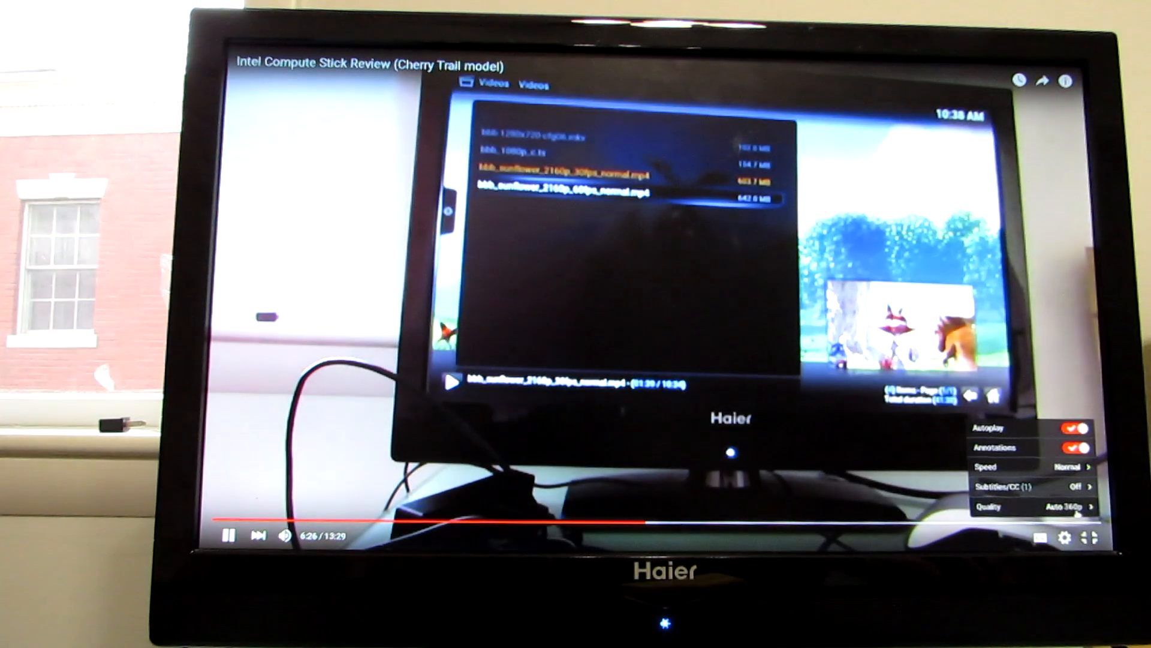
pyautogui.click(1038, 507)
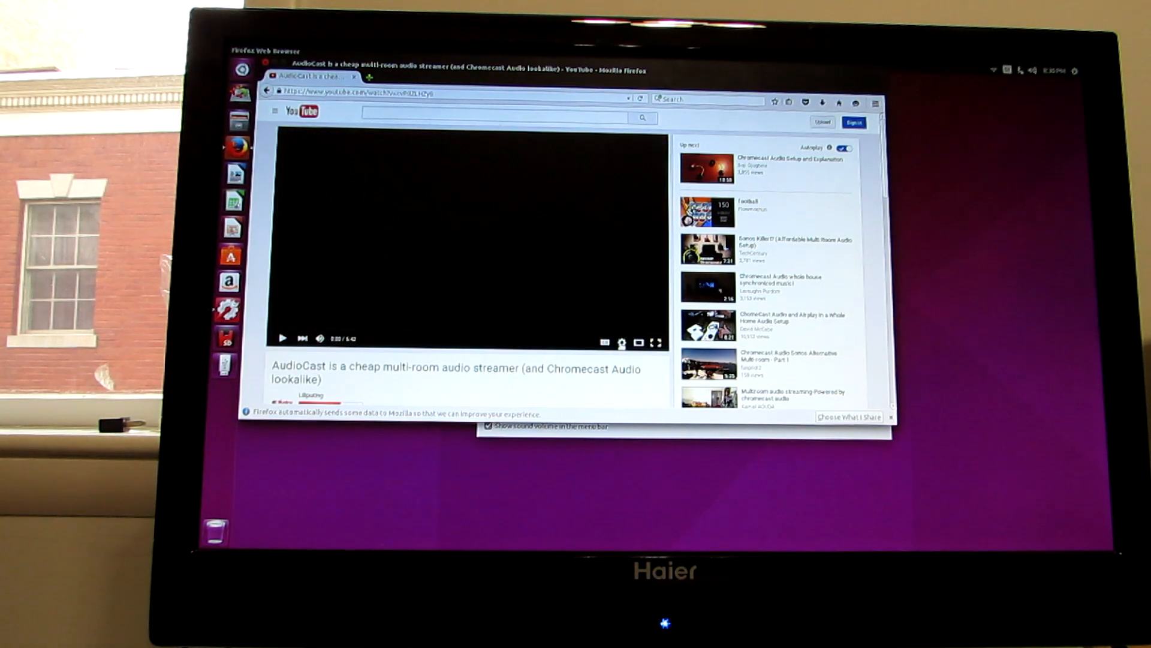
# - View the YouTube Help article on missing quality options, then minimize Firefox
pyautogui.click(621, 341)
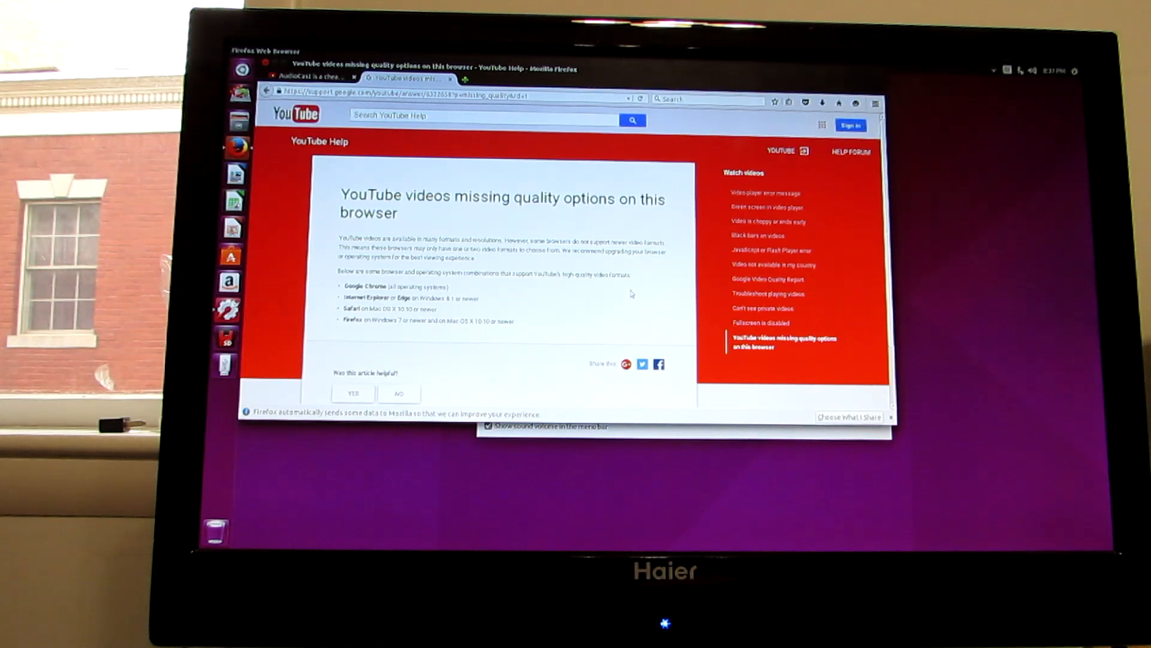
pyautogui.click(312, 78)
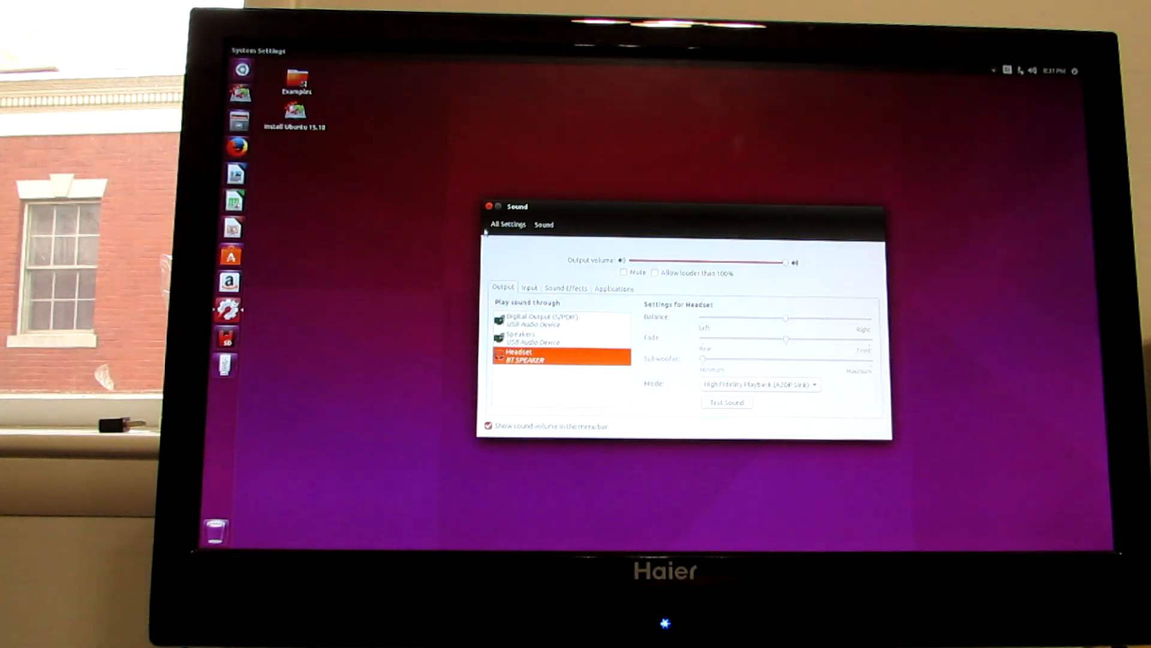
# - Close Sound settings and relaunch Firefox, which loads the Liliputing homepage
pyautogui.click(486, 206)
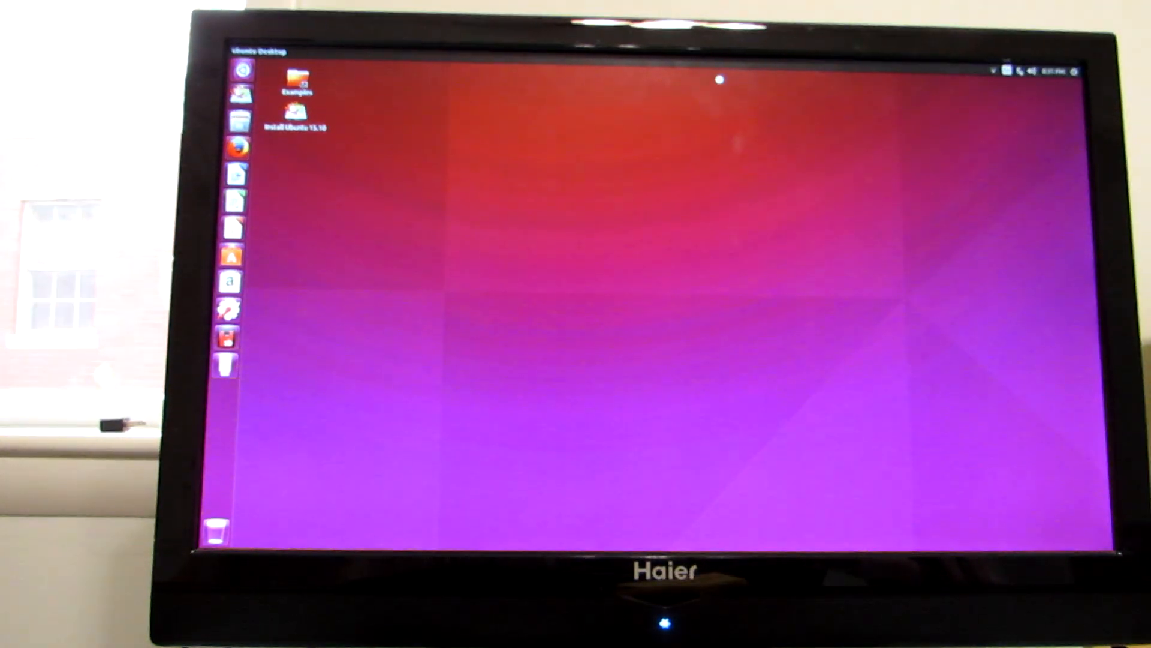
pyautogui.doubleClick(297, 118)
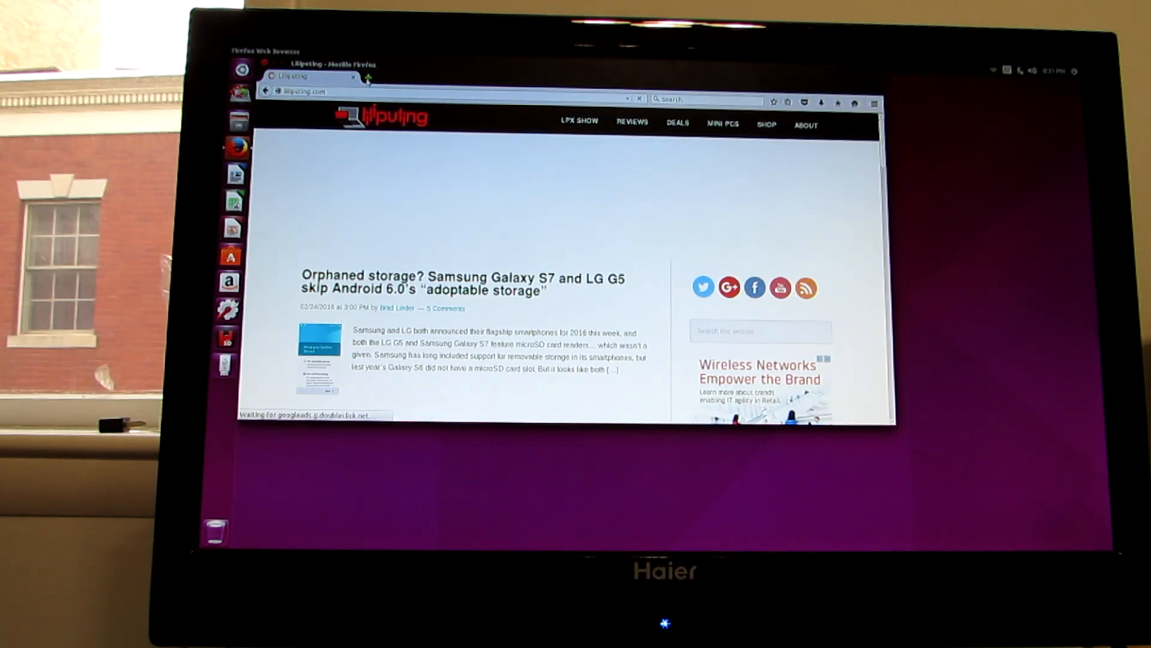
# - Load lpxshow.com in a new Firefox tab and start a blank LibreOffice Writer document
pyautogui.click(367, 78)
pyautogui.write('lpxshow.com')
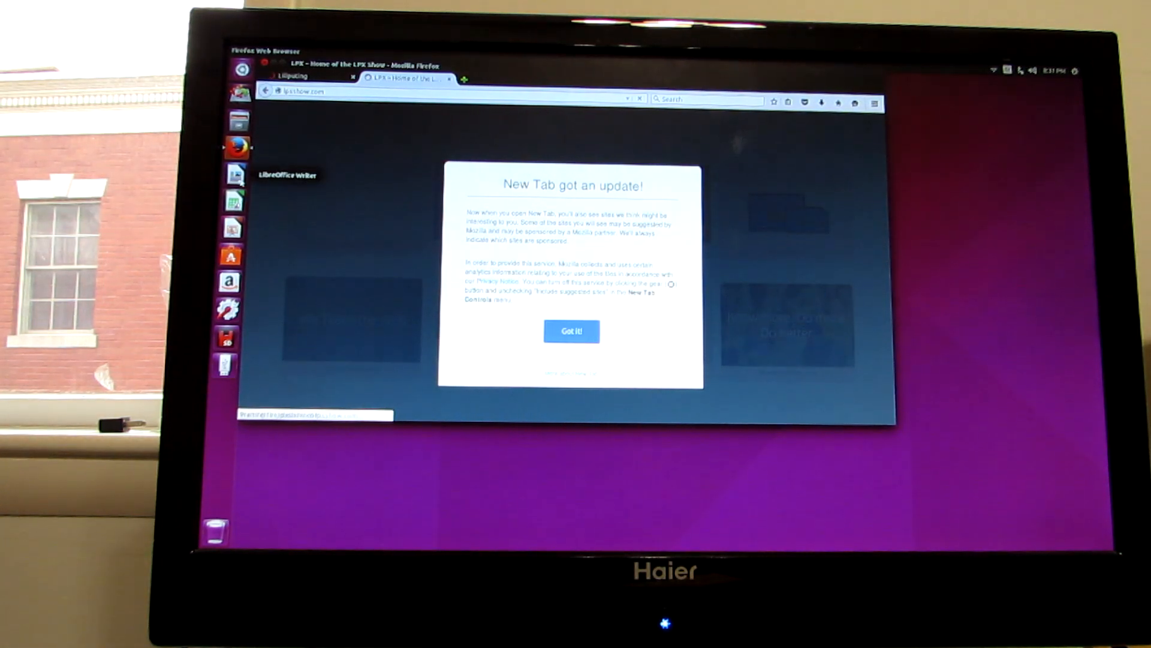
pyautogui.click(571, 331)
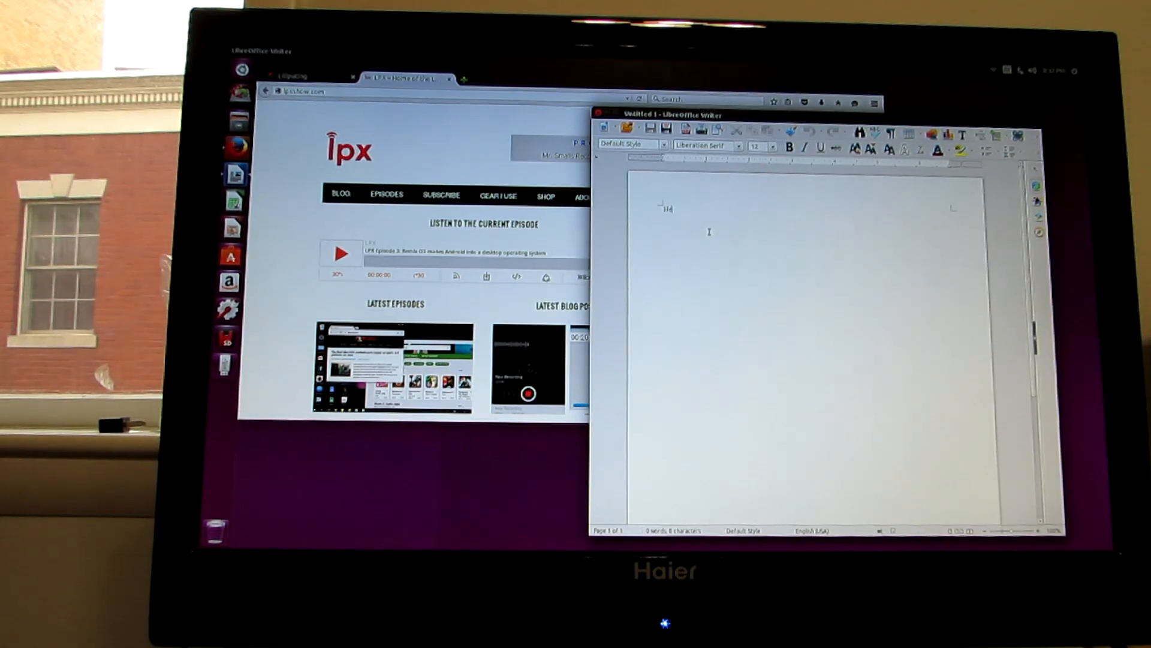
# - Type 'Hello world' in Writer and enlarge it with a much bigger font size
pyautogui.write('Hello world')
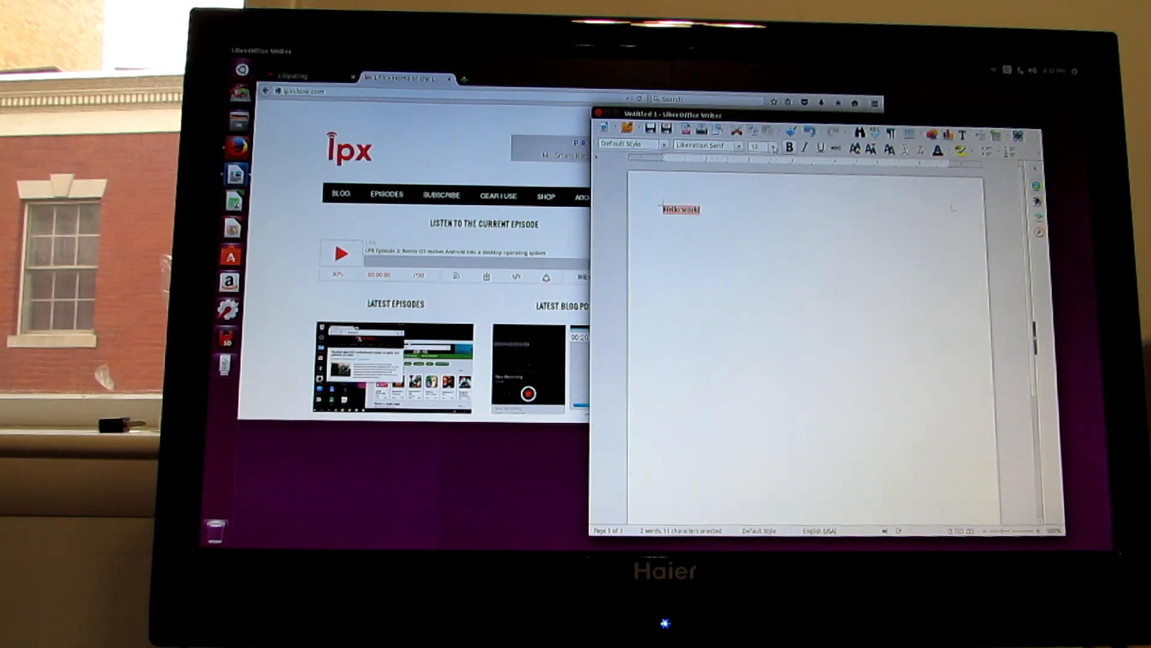
pyautogui.click(772, 146)
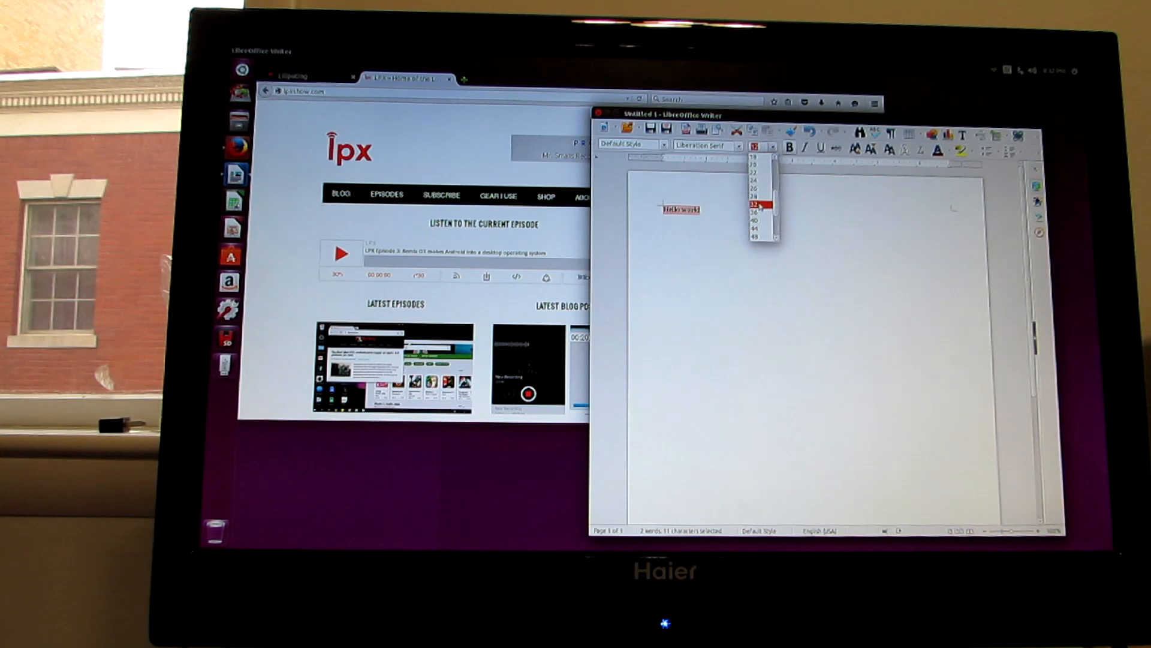
pyautogui.click(765, 203)
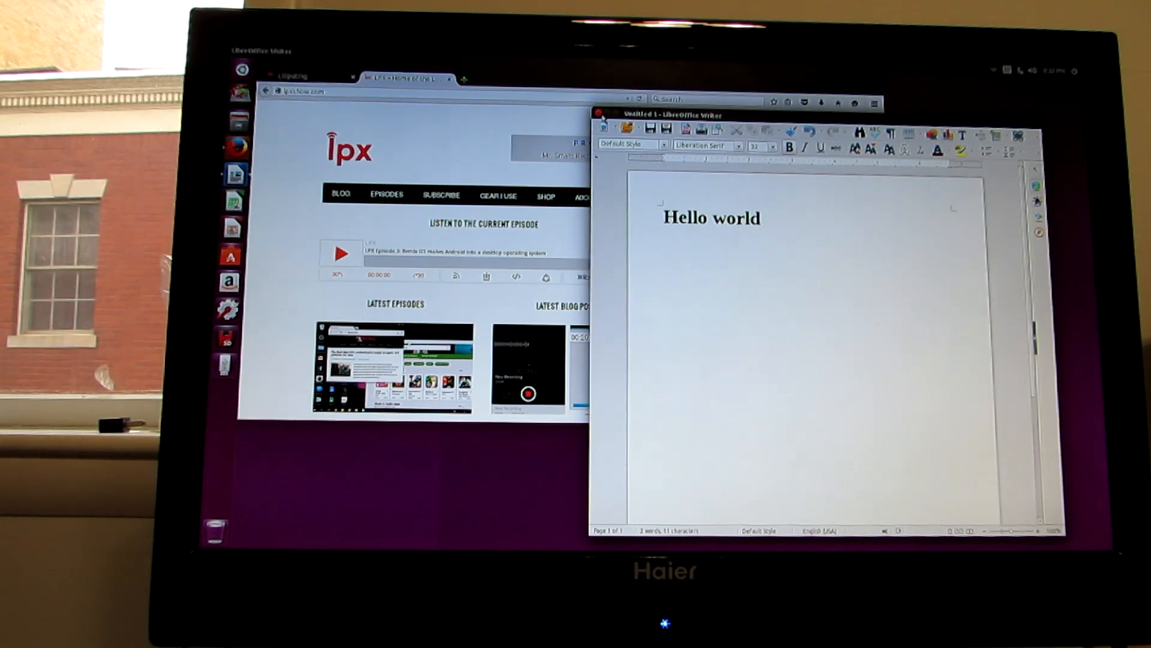
# - Close the Writer document, discarding it without saving
pyautogui.click(601, 114)
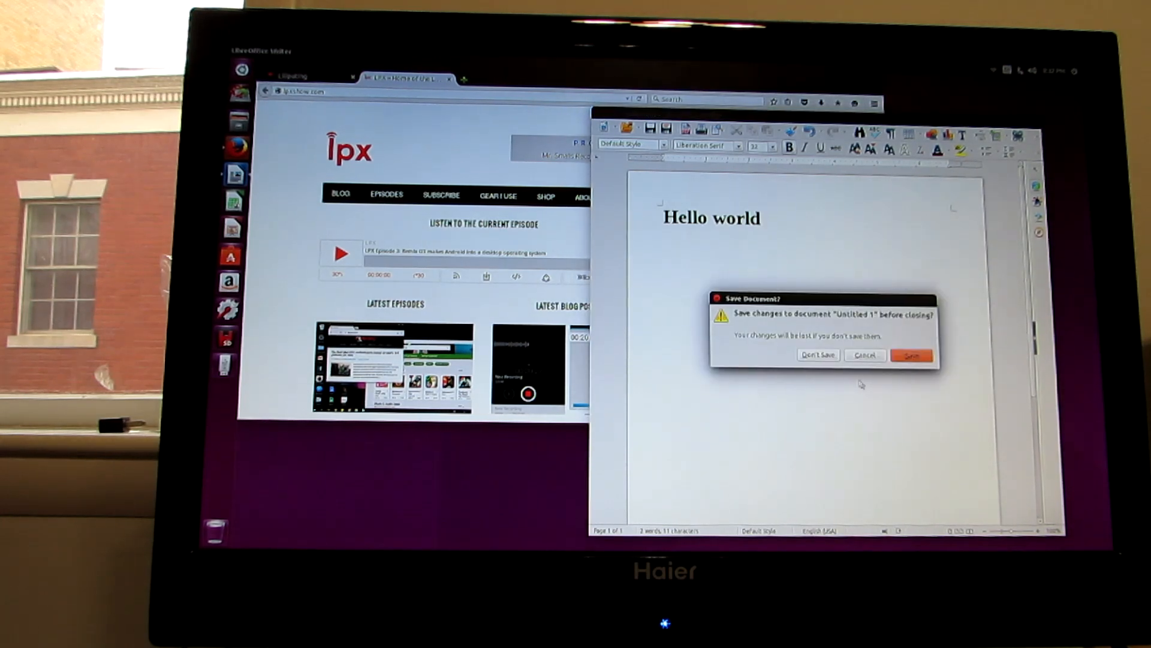
pyautogui.click(864, 355)
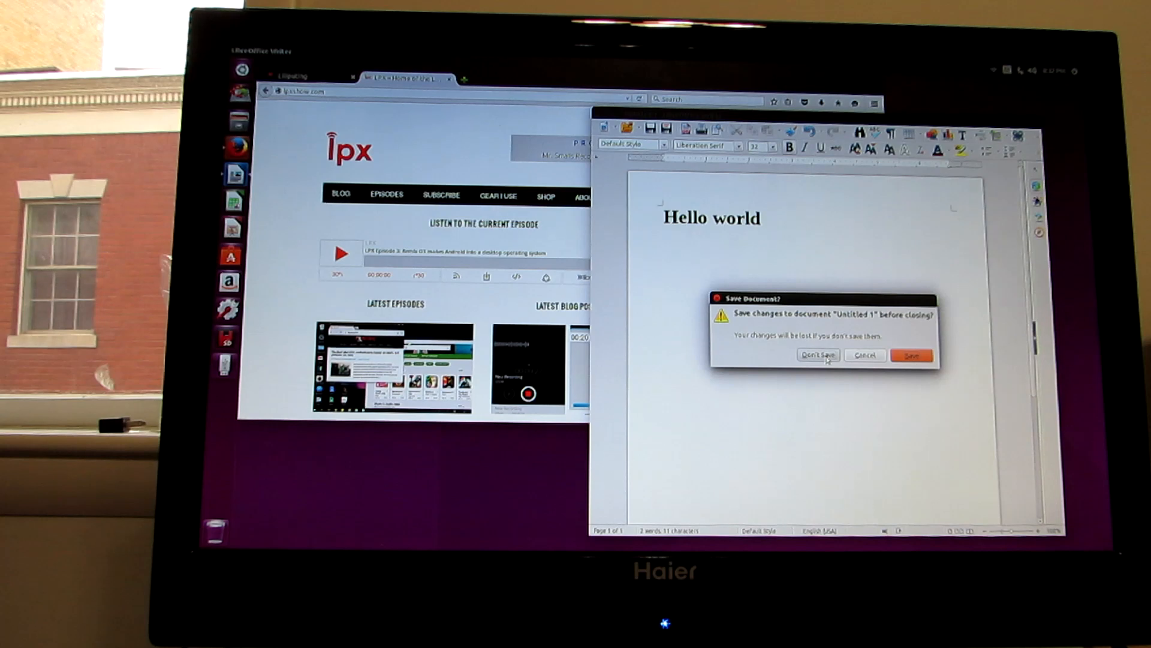
pyautogui.click(818, 355)
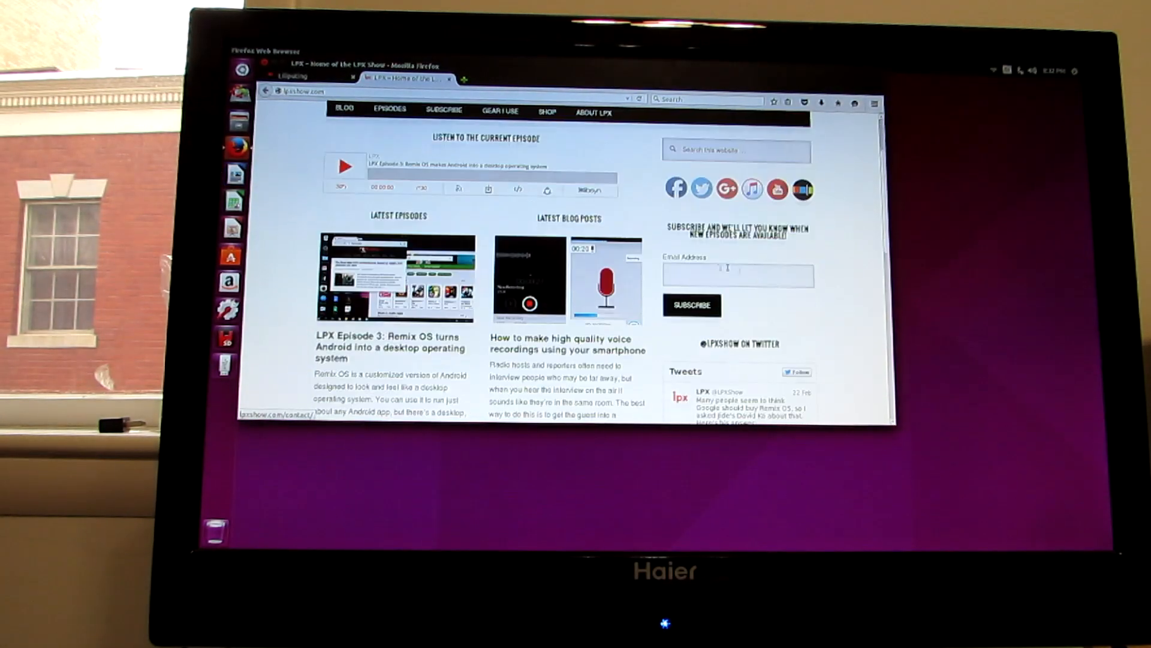
# - Skim the LPX Show page, then scroll the Liliputing tab down to the Jolla Sailfish OS article
pyautogui.scroll(-3)
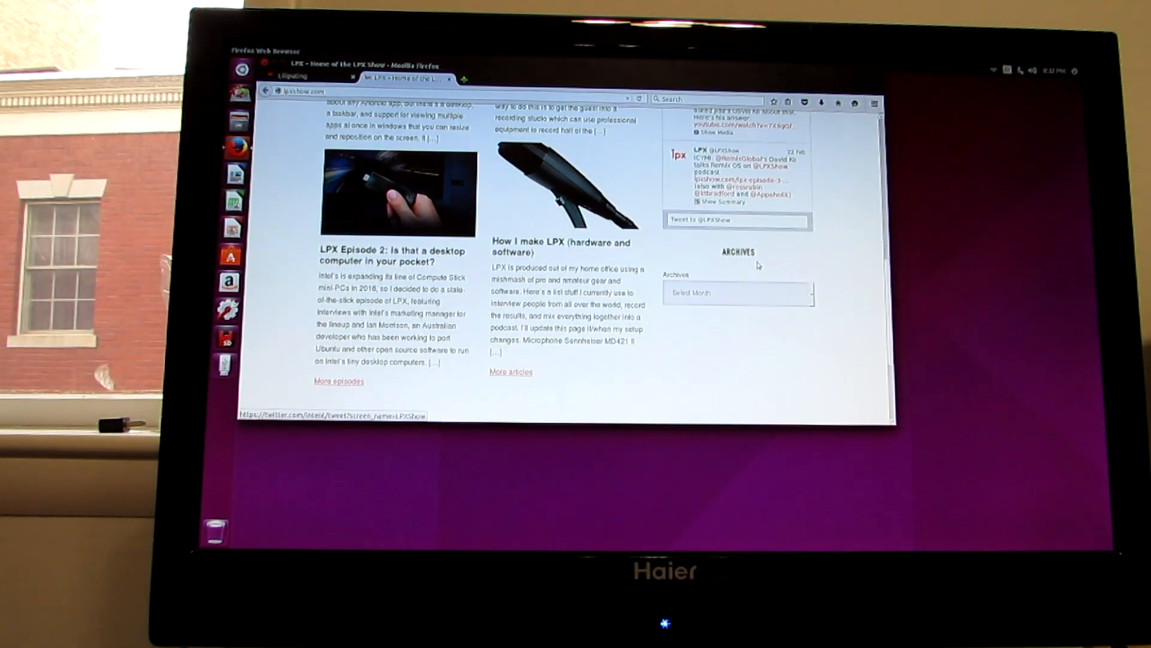
pyautogui.click(297, 77)
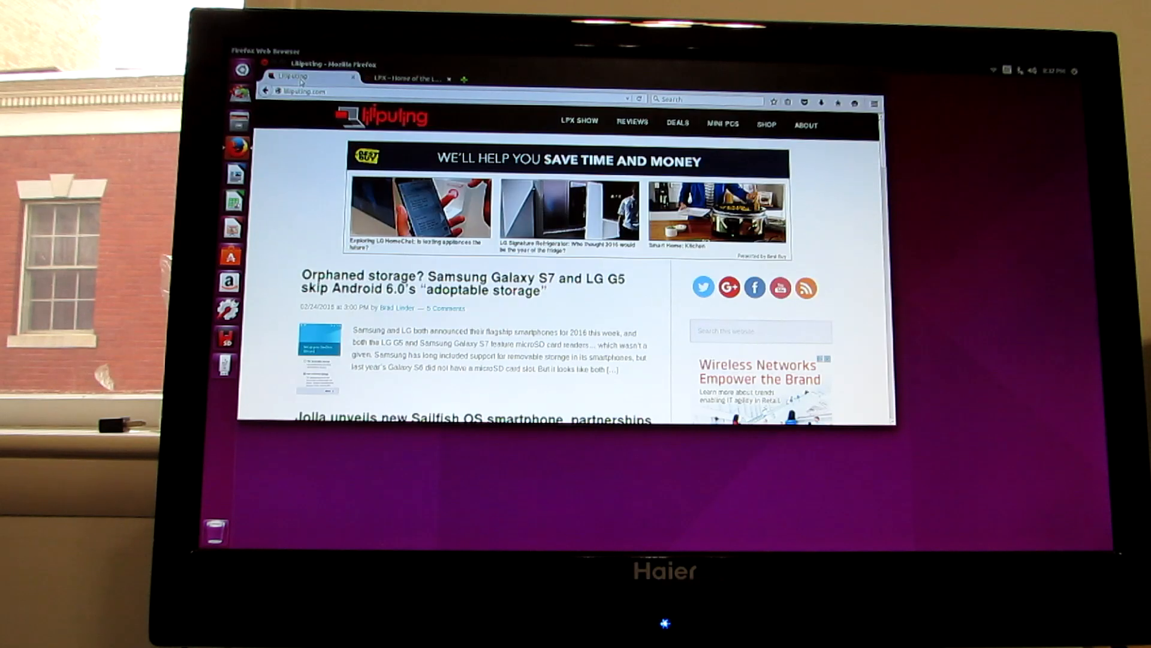
pyautogui.scroll(-3)
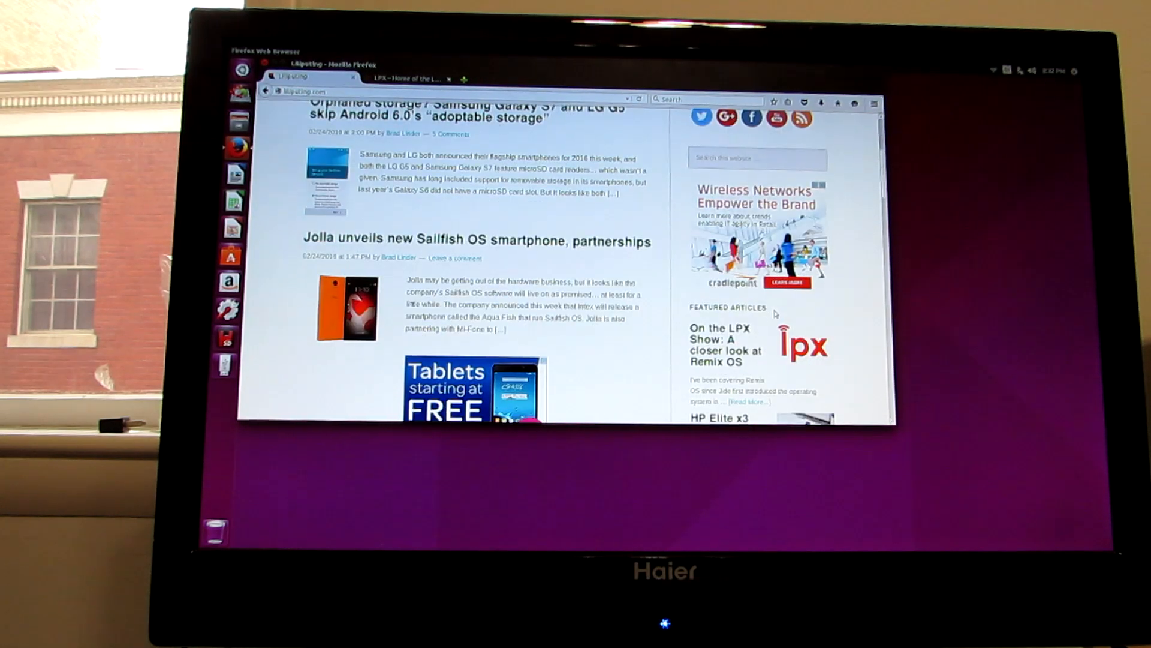